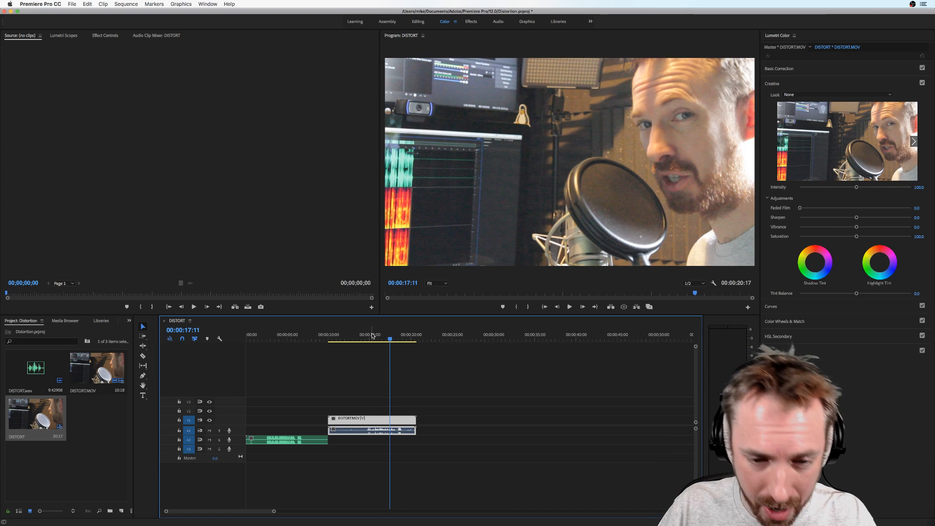
- Attempt to synchronize the selected video and WAV clips by audio, dismissing the failure message
click(287, 439)
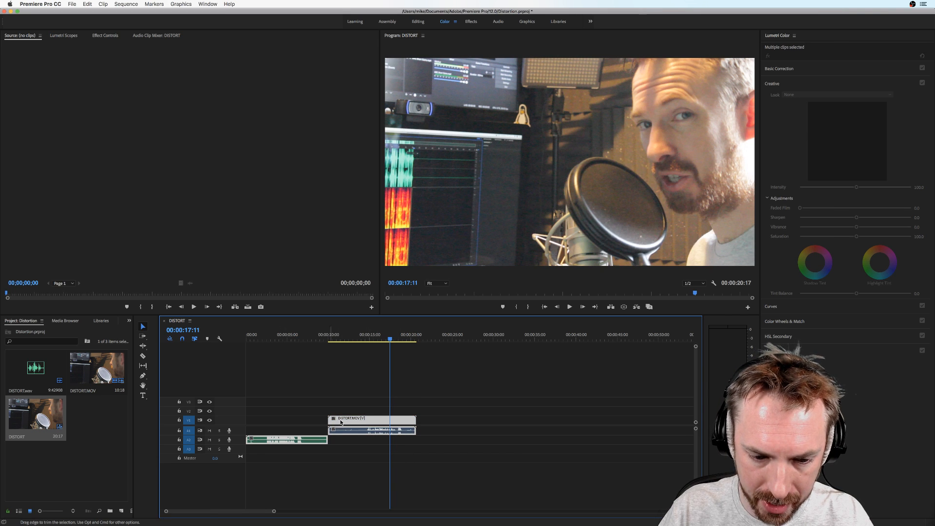
right_click(341, 422)
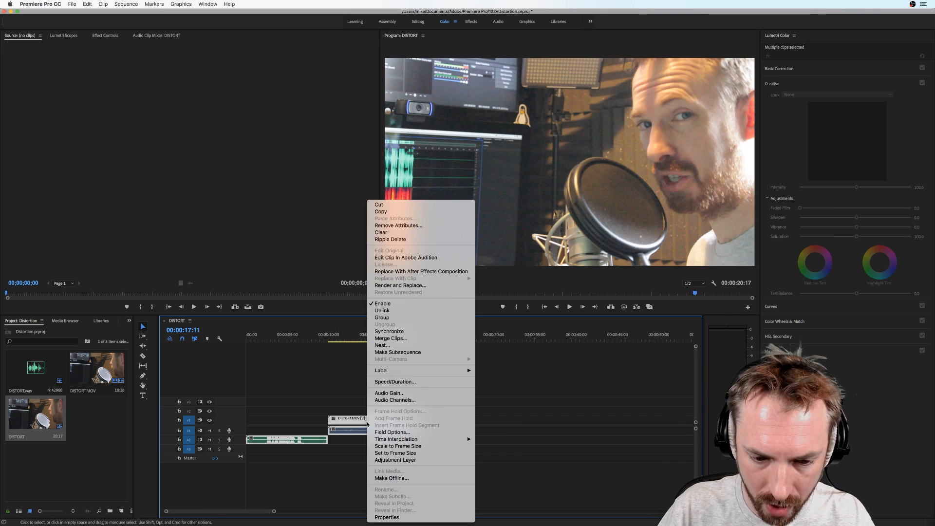
click(390, 331)
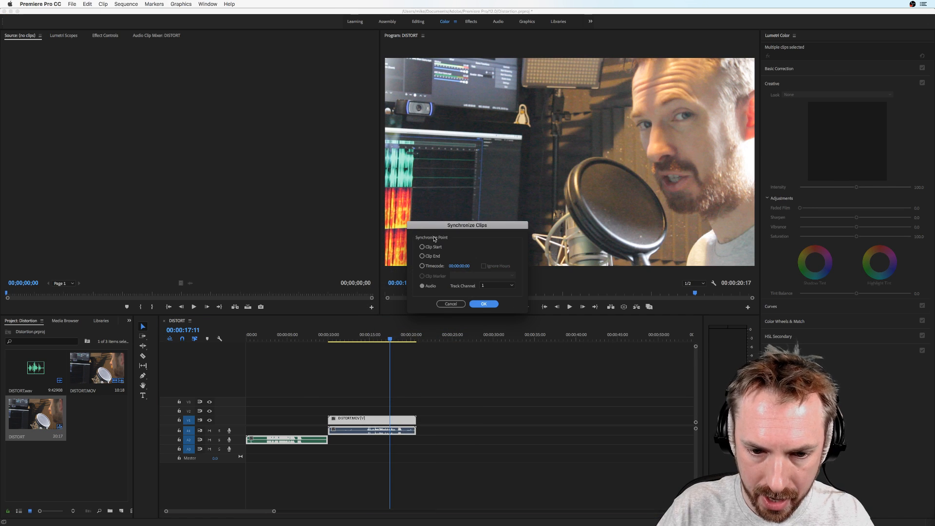
click(483, 304)
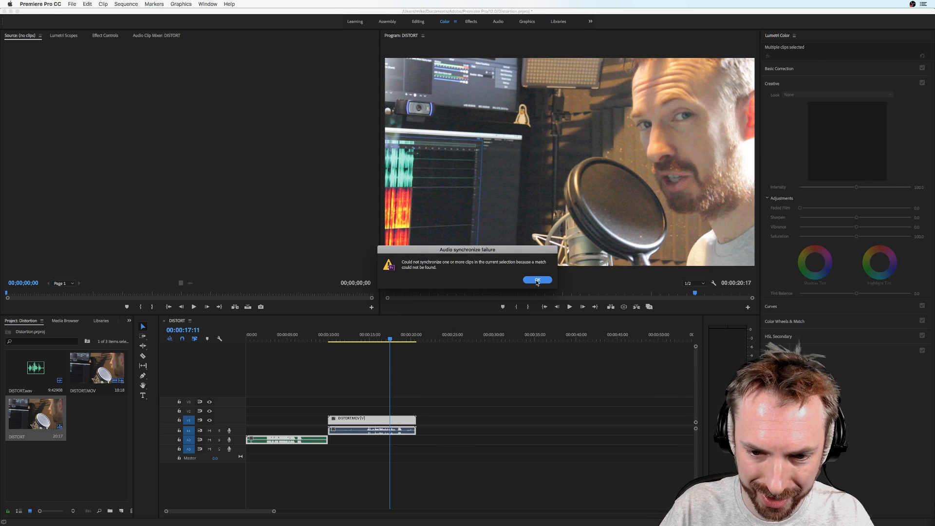
click(538, 280)
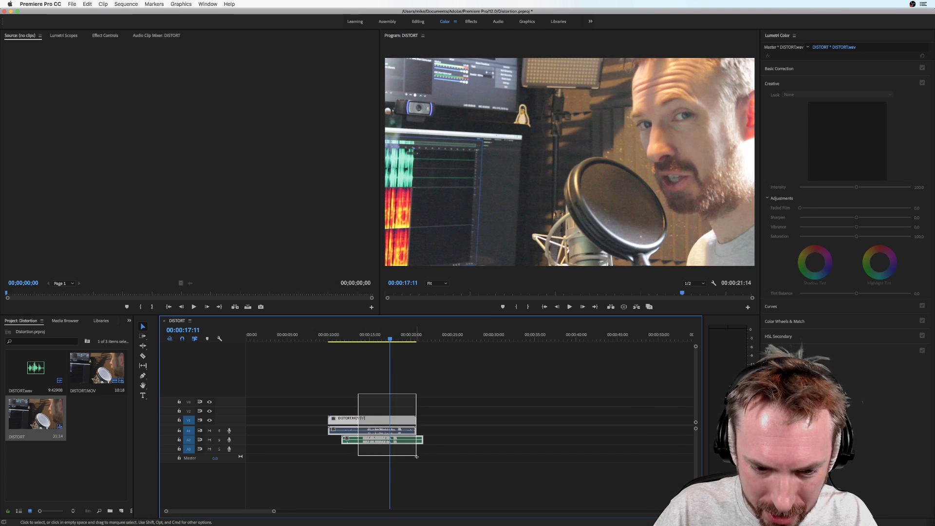
- Synchronize the overlapping WAV and video clips again, then review the synced result
right_click(371, 431)
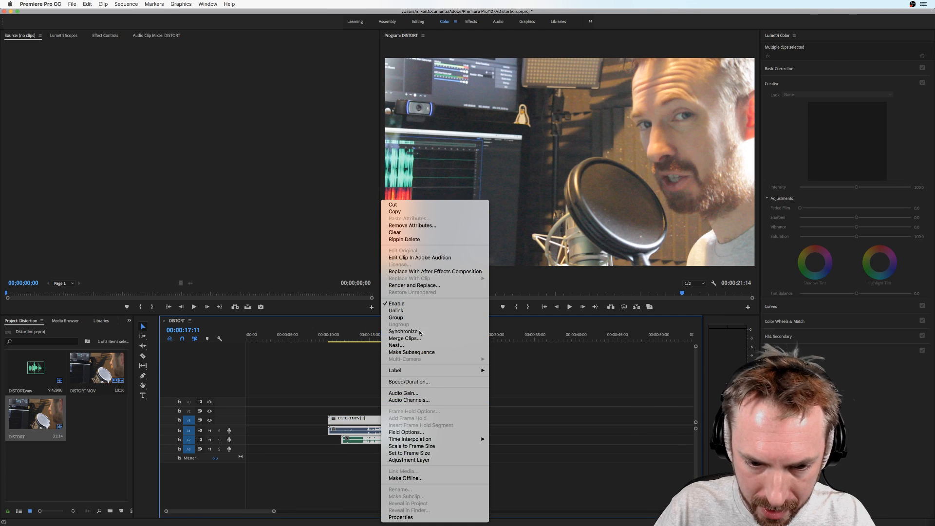
click(404, 392)
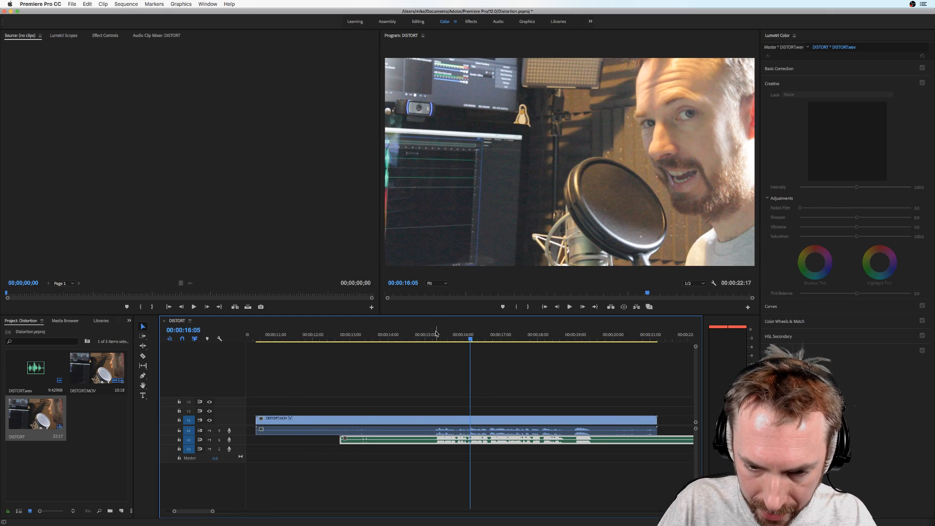
click(571, 335)
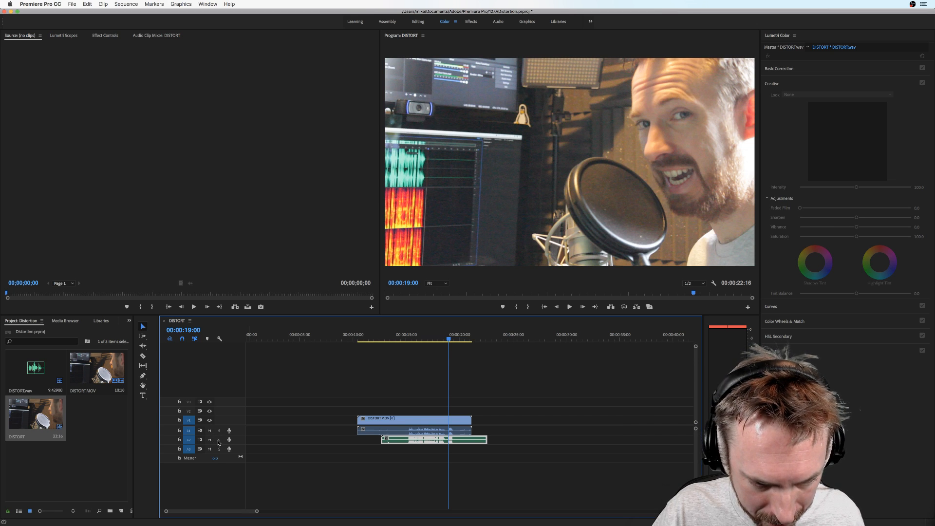
- Remove the camera's own audio and link the synced WAV recording to the video clip
click(210, 431)
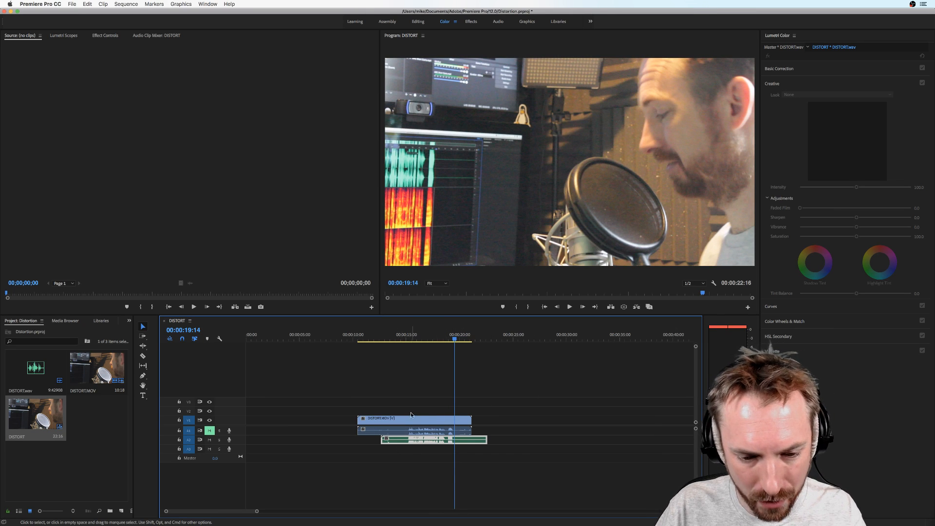
click(413, 444)
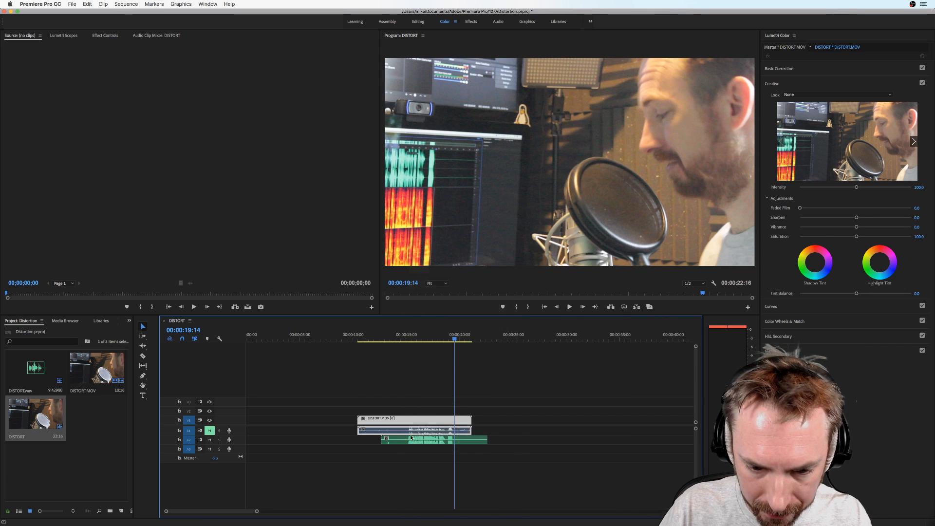
click(401, 443)
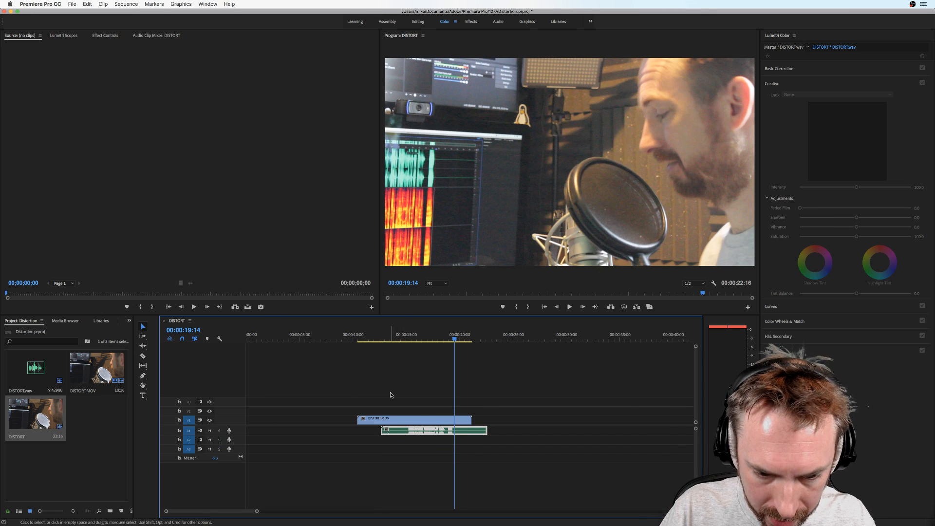
right_click(413, 430)
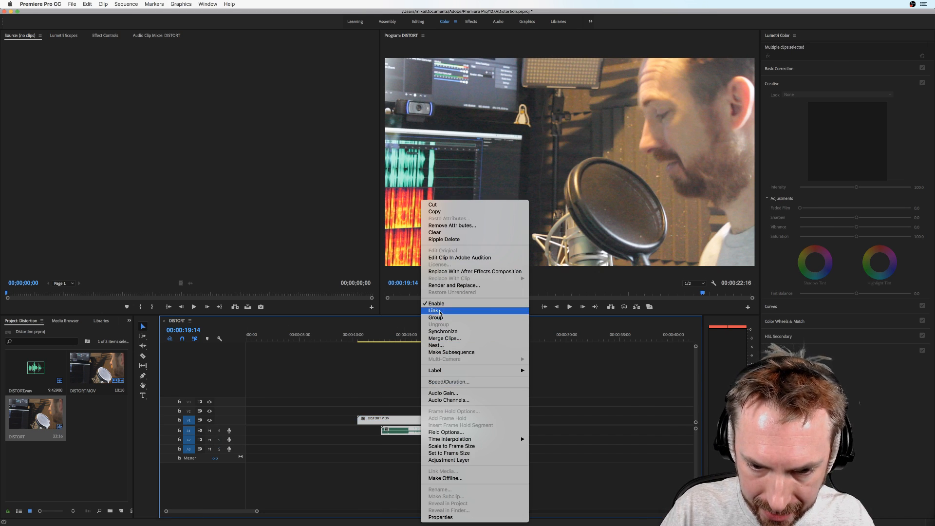
click(434, 311)
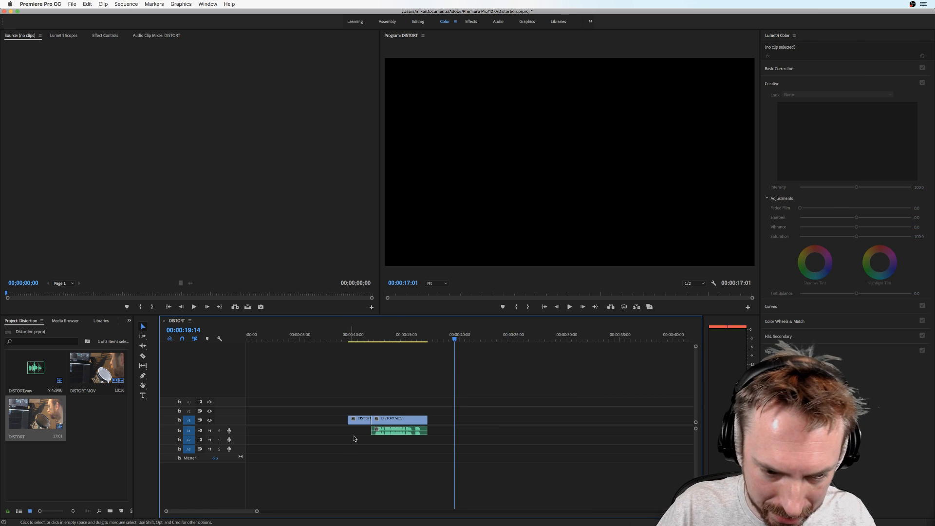
- Unlink the video from its WAV audio so the extra footage can be trimmed
click(385, 433)
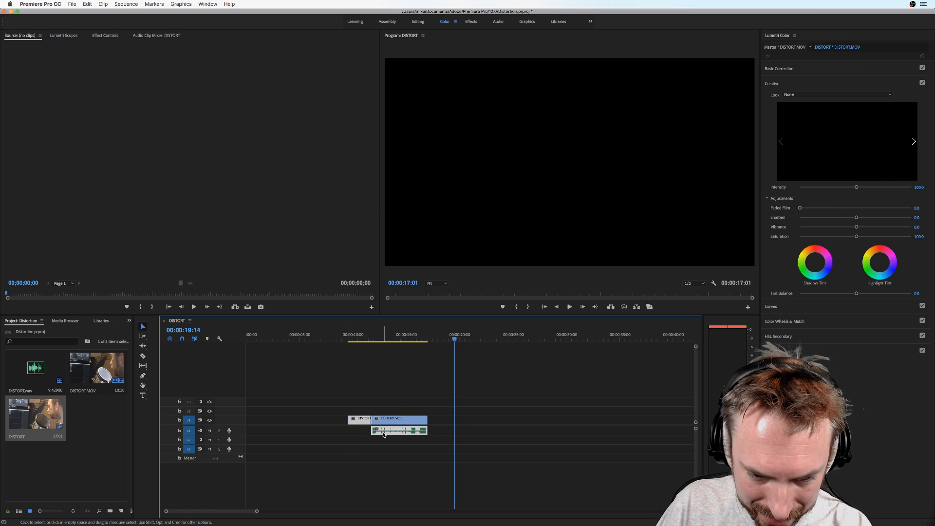
right_click(384, 433)
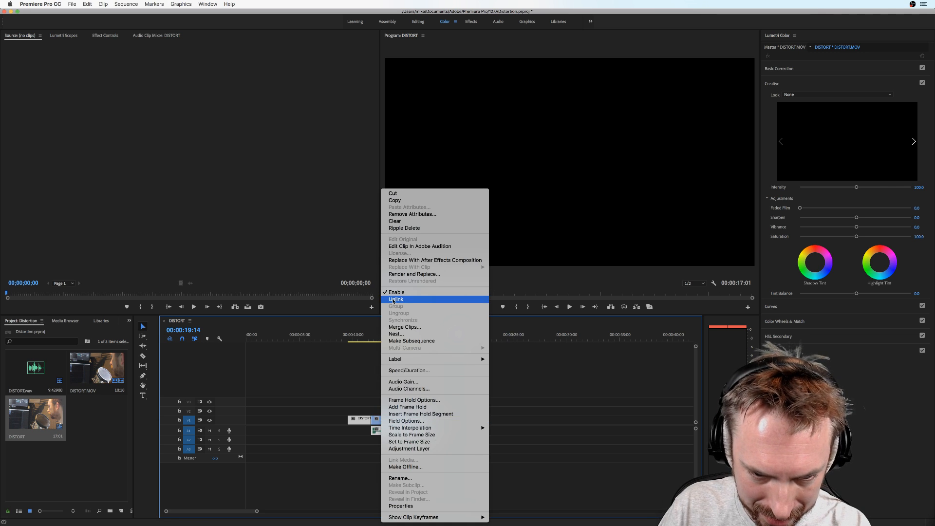
click(396, 299)
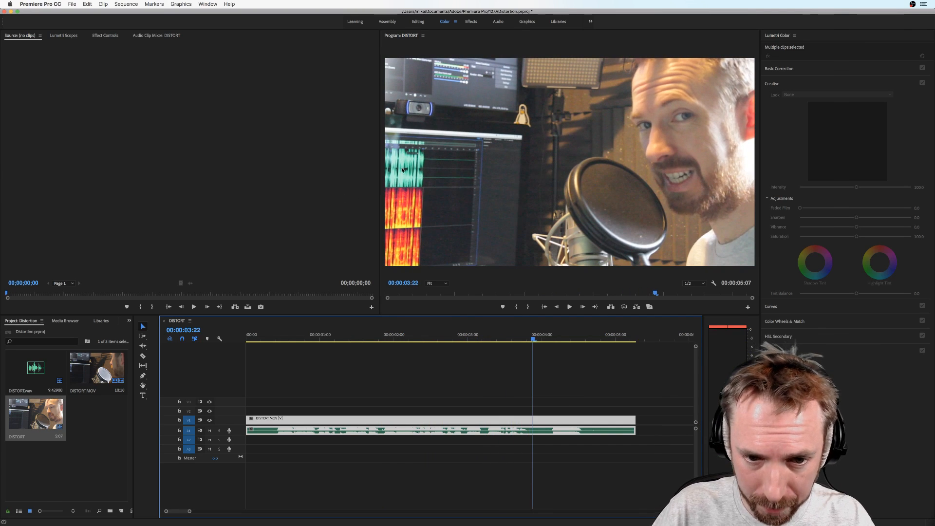
mouse_move(374, 185)
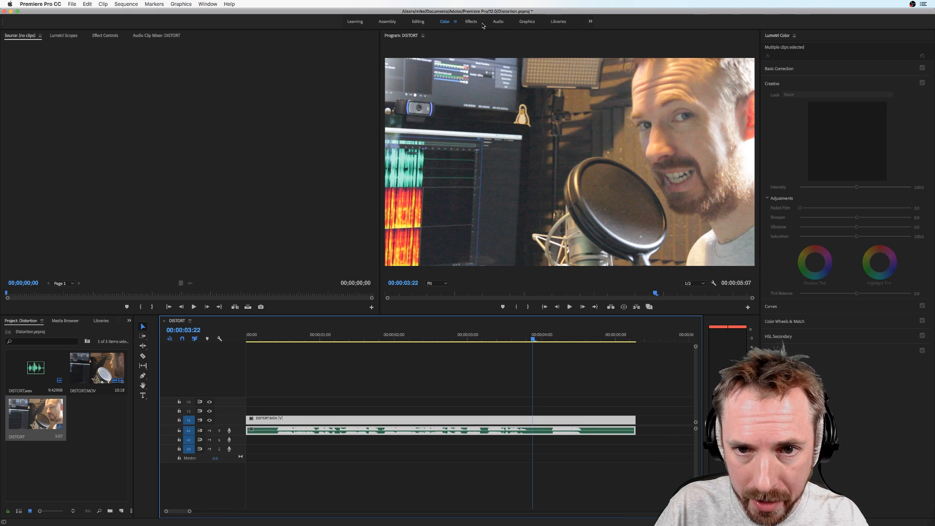
- Switch to the Audio workspace showing the track mixer and Essential Sound panel
click(498, 22)
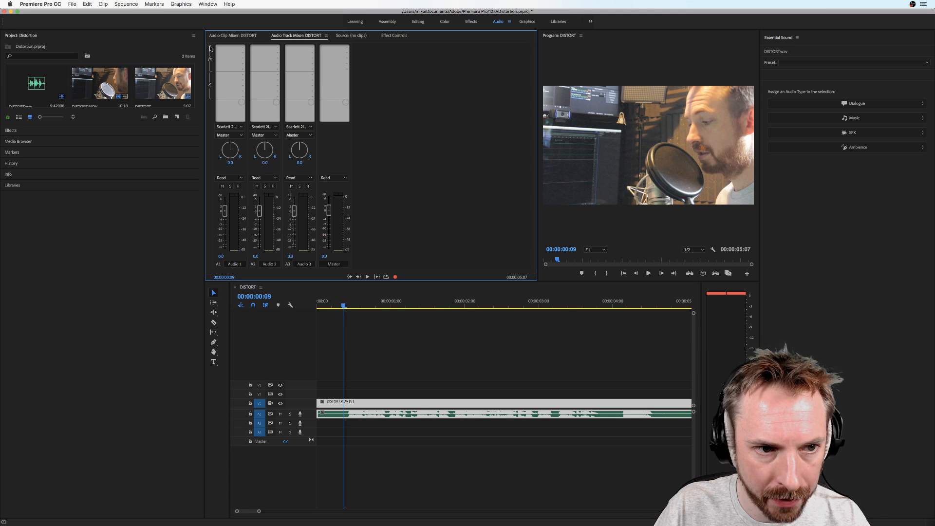
- Open the effect categories list for the first audio track in the track mixer
click(234, 49)
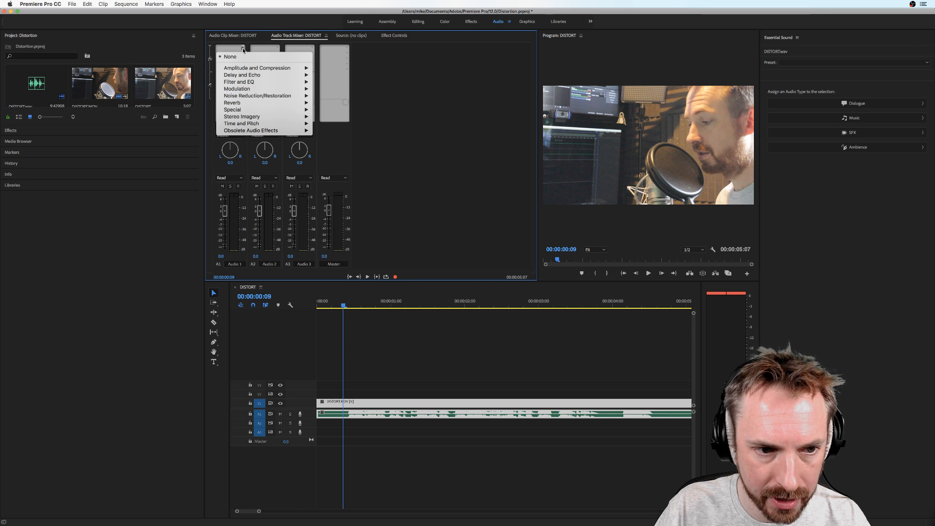
mouse_move(269, 103)
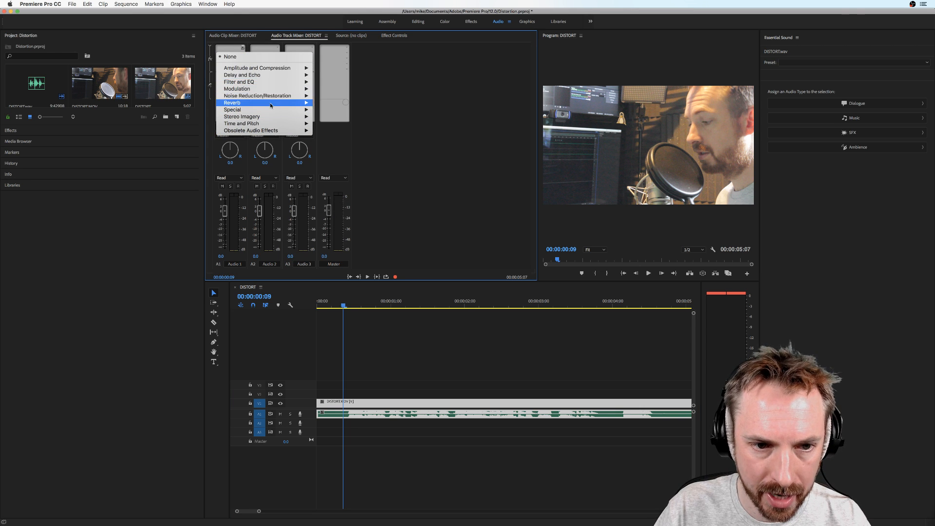
mouse_move(261, 74)
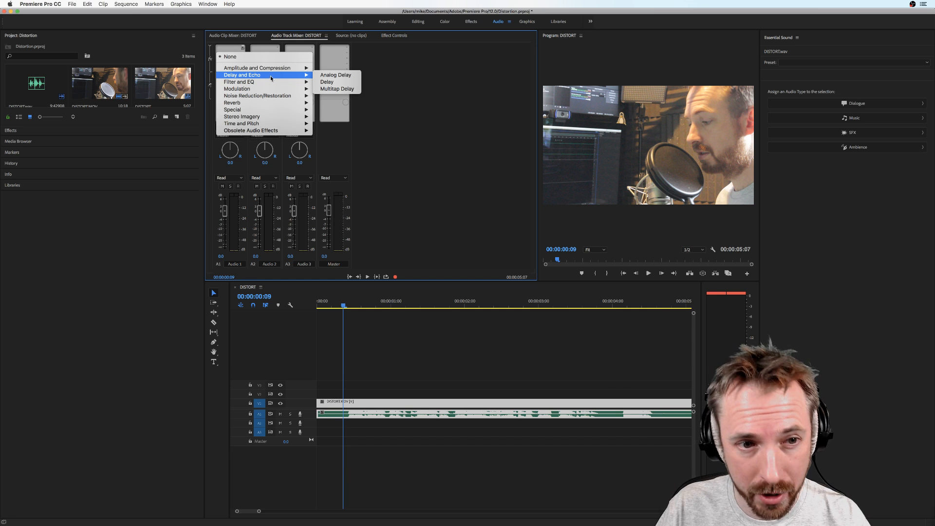
mouse_move(250, 89)
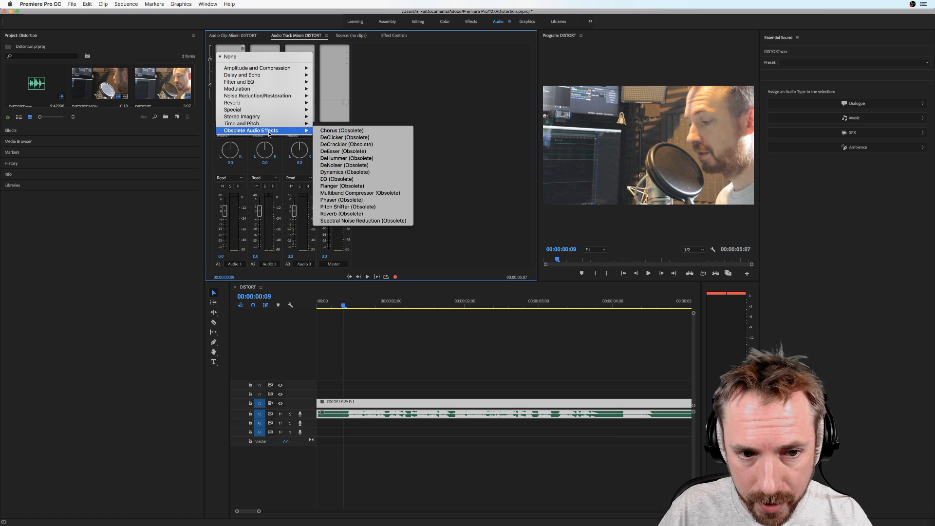
mouse_move(363, 207)
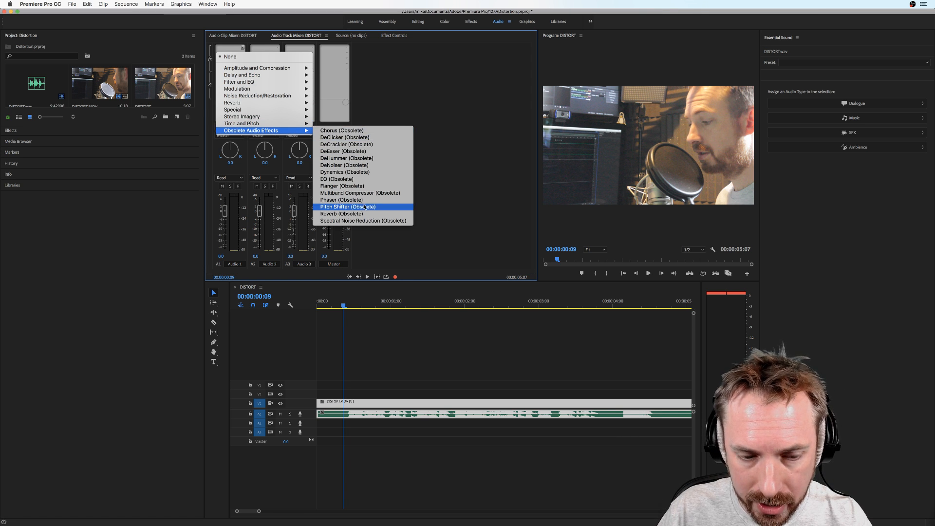
mouse_move(344, 137)
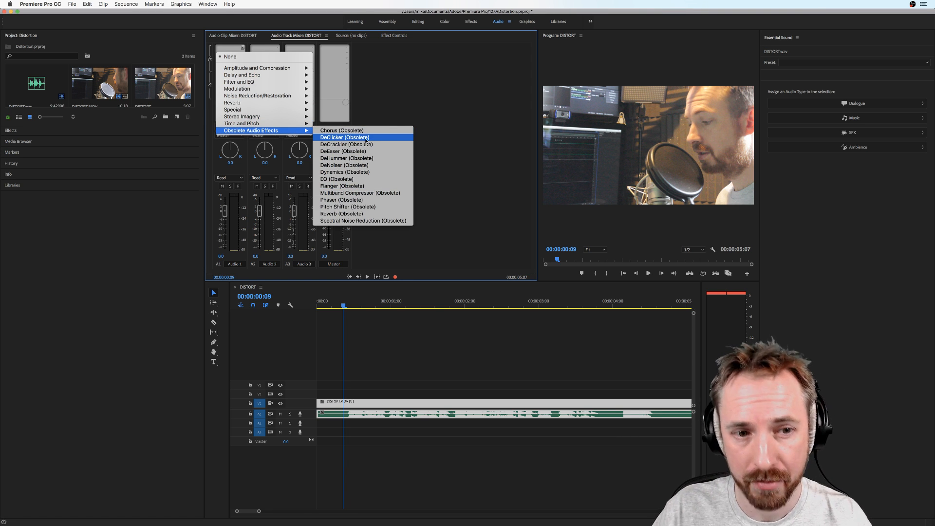
mouse_move(257, 68)
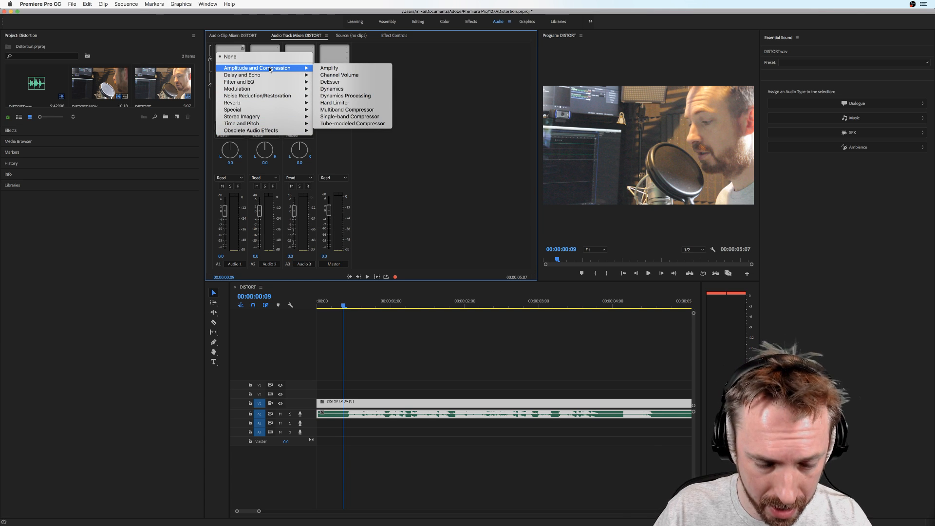
mouse_move(240, 82)
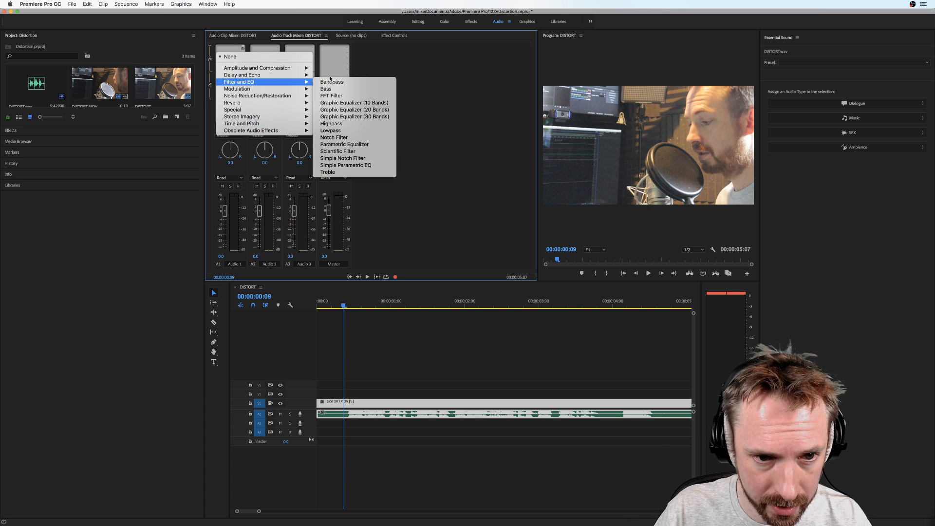
mouse_move(349, 138)
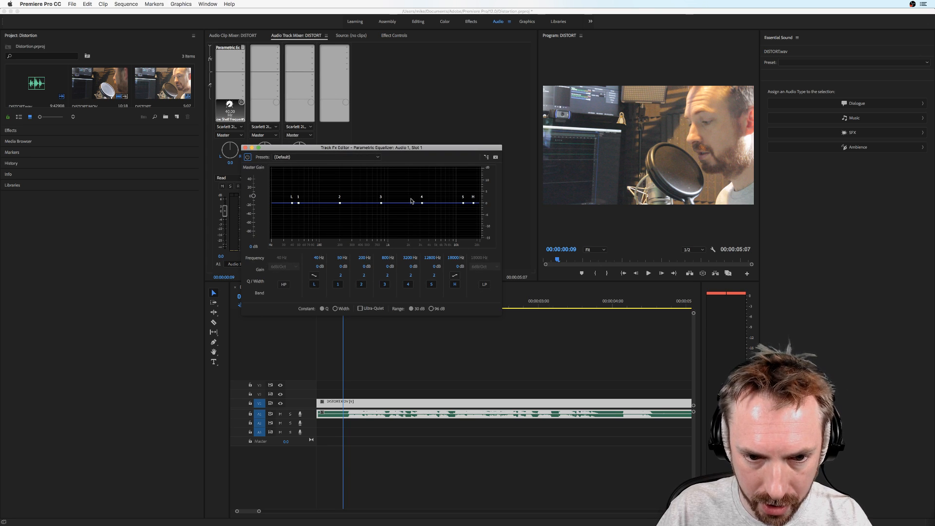
- Boost and sweep equalizer band 4 as a narrow peak to locate the dialogue's harsh frequency
drag(421, 203, 421, 196)
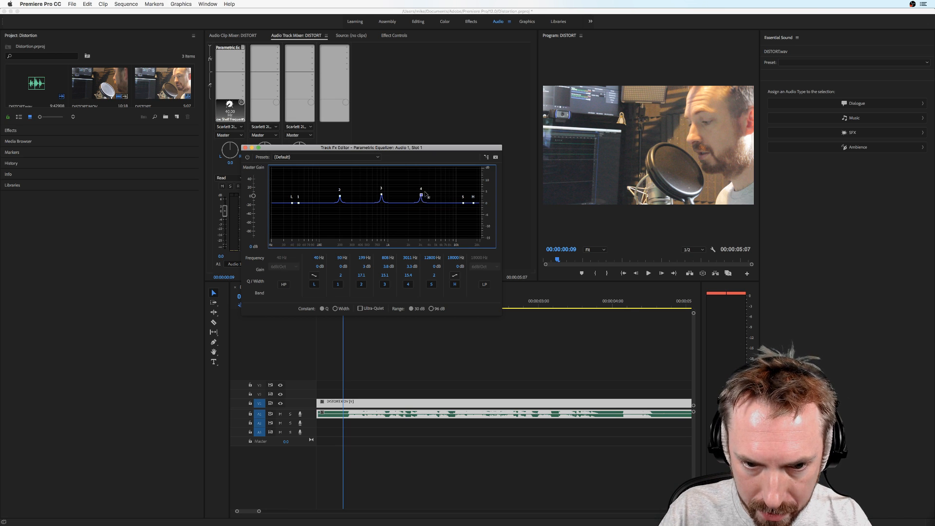
drag(426, 196, 433, 182)
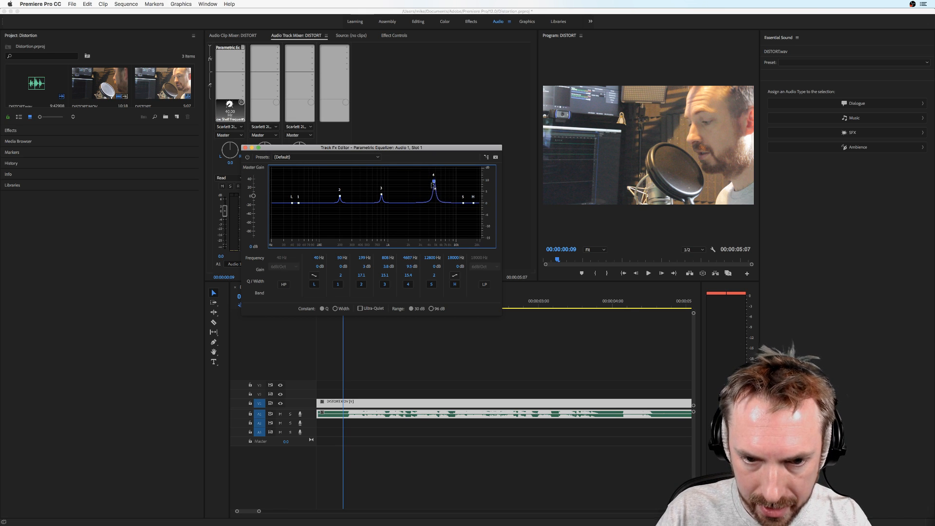
drag(433, 179, 422, 201)
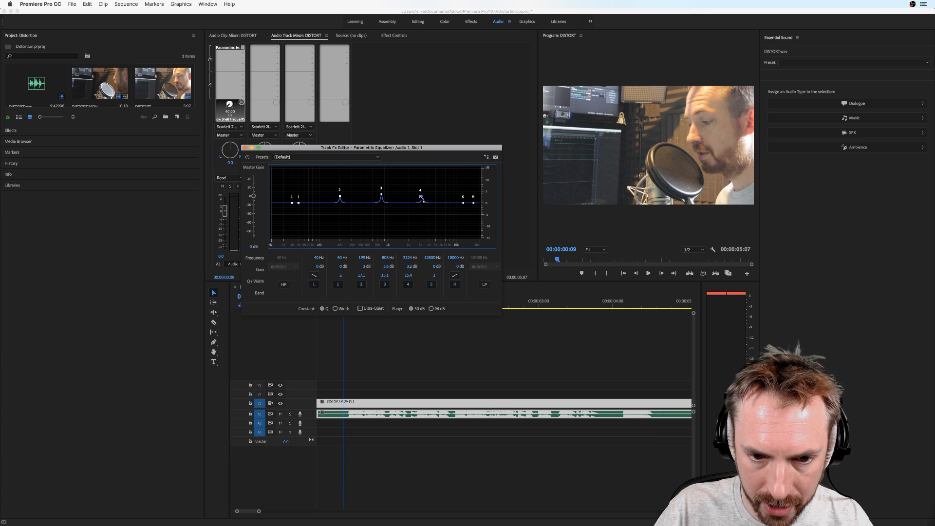
drag(421, 198, 421, 203)
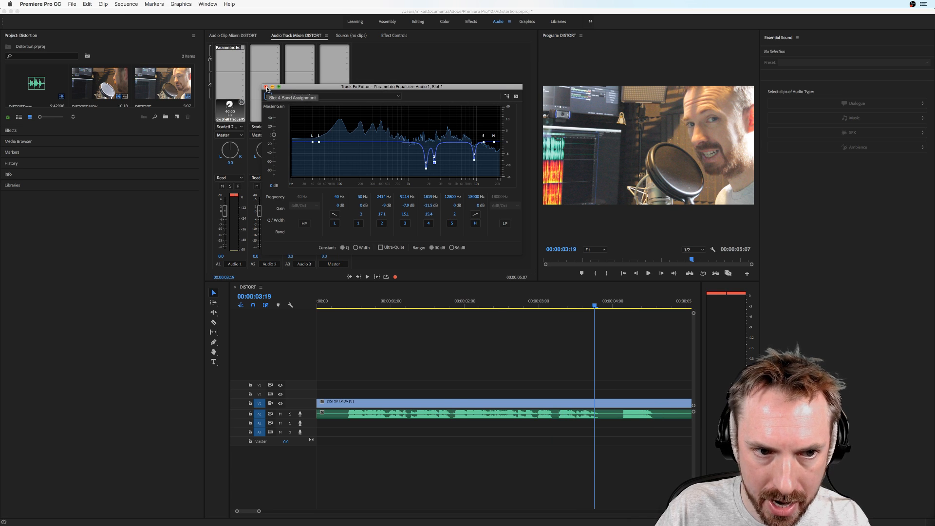
- Close the equalizer editor and send the dialogue clip to Adobe Audition for editing
click(266, 87)
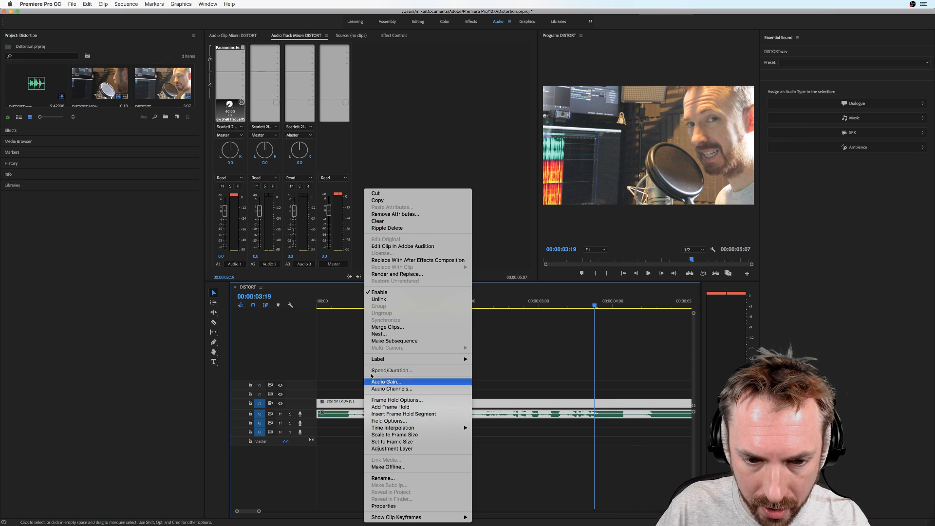
click(397, 274)
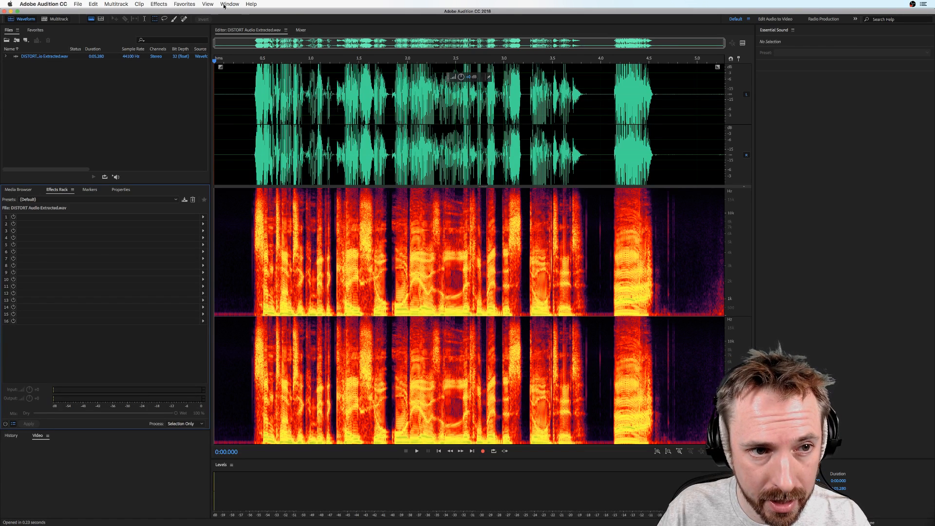
- Load the DeClipper diagnostic with the Restore Lightly Clipped preset
click(232, 4)
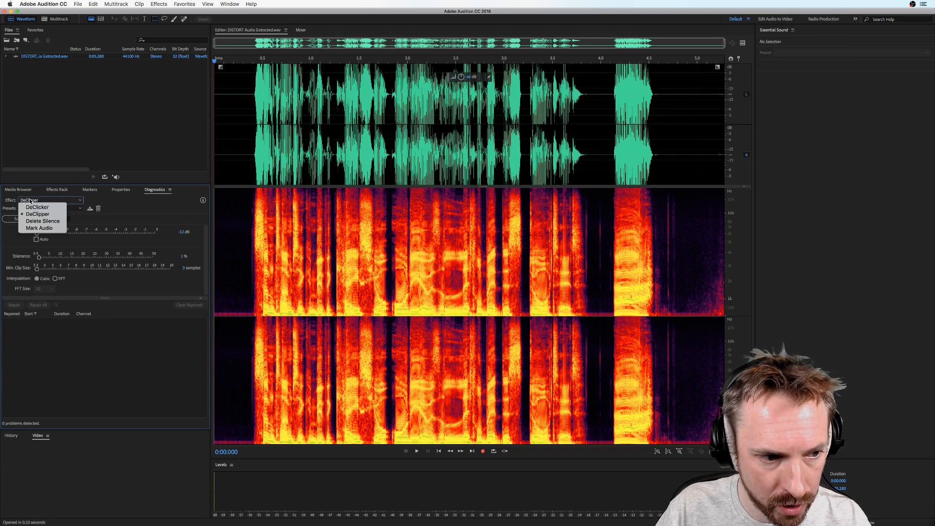
click(37, 214)
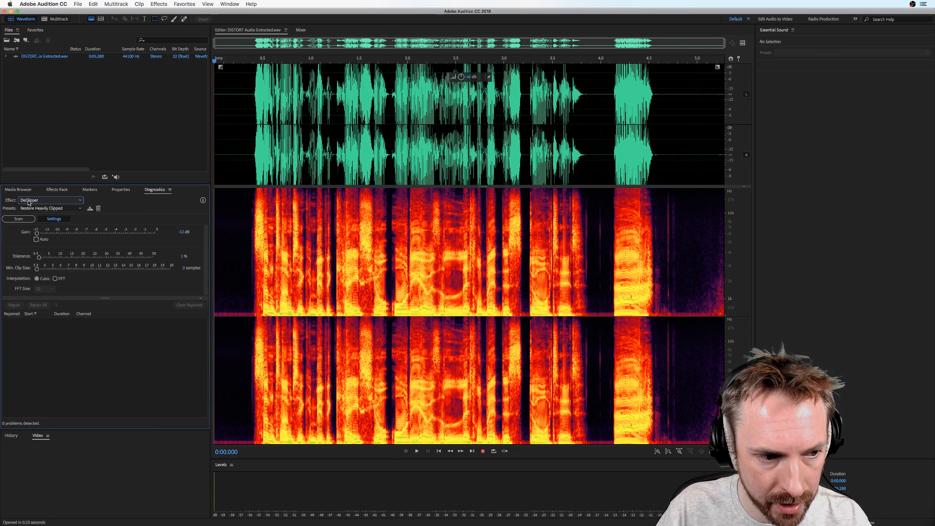
click(49, 208)
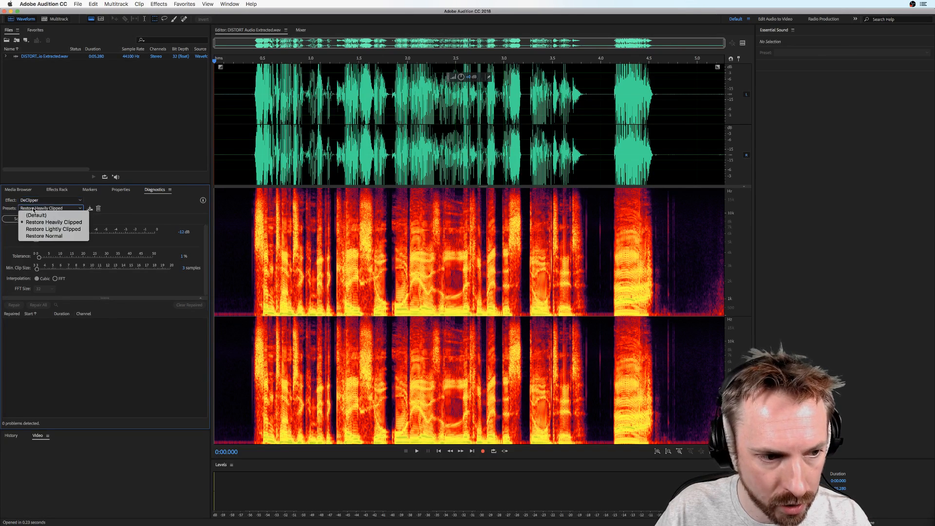
click(53, 228)
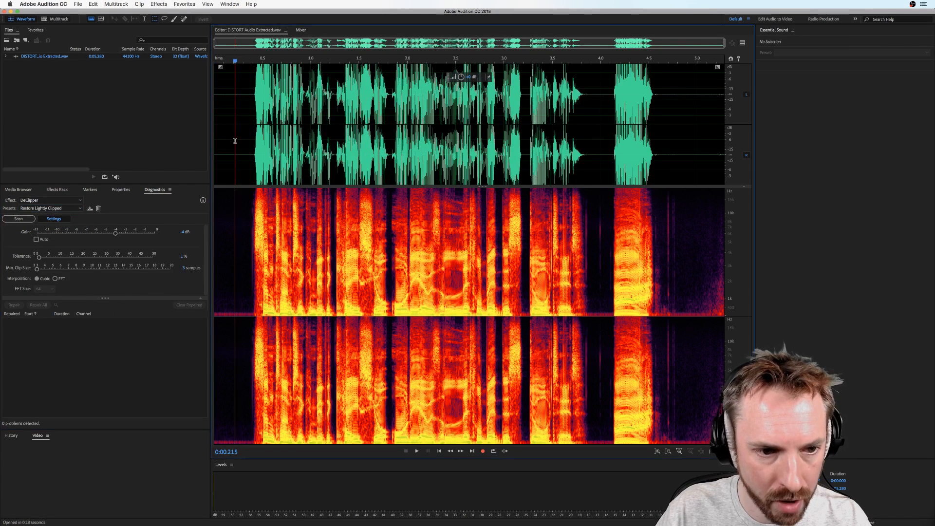
- Scan the whole dialogue file's amplitude statistics for peak and clipped-sample readings
click(230, 4)
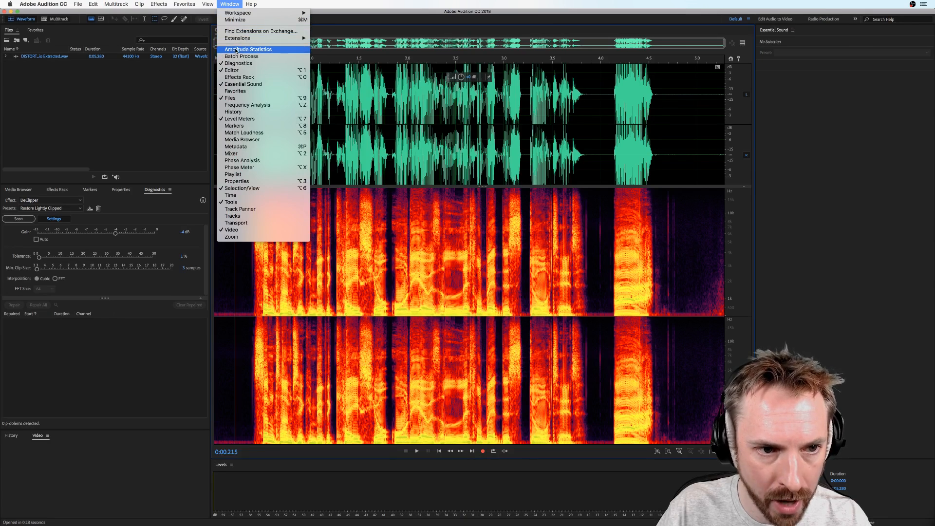
click(247, 49)
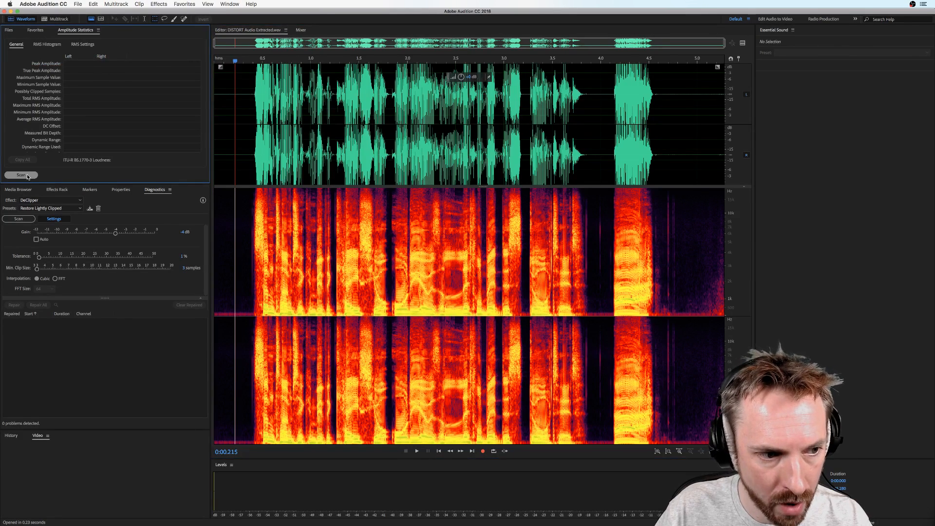
click(22, 176)
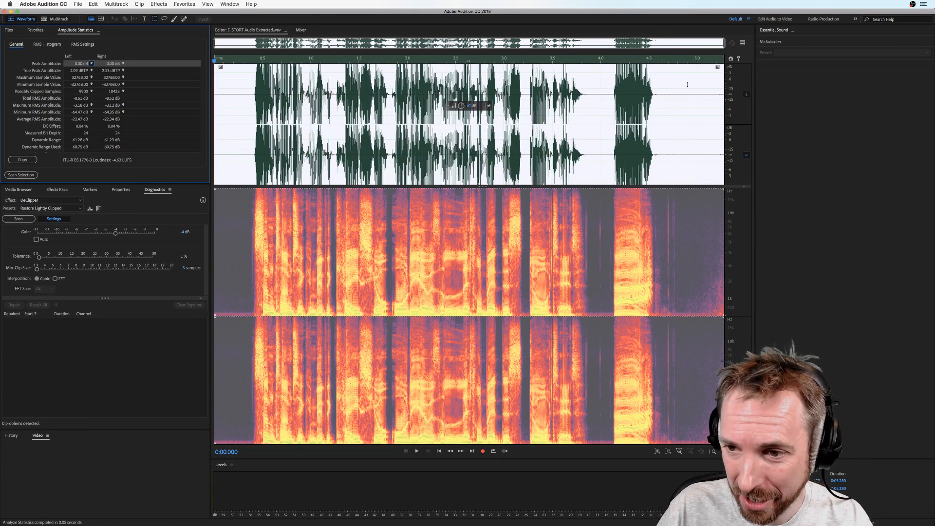
mouse_move(709, 165)
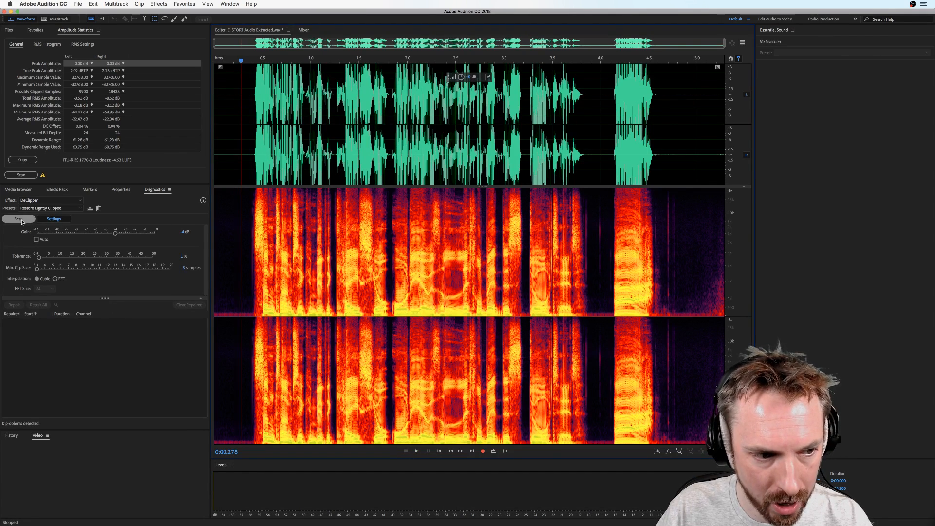
- Scan for clipping (99 problems), repair all, play back and toggle the repair to compare
click(18, 218)
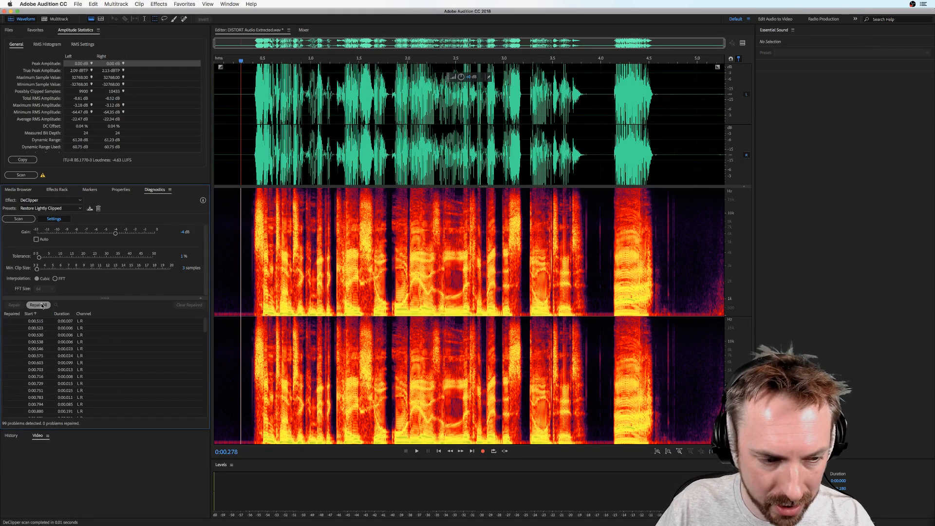
click(38, 305)
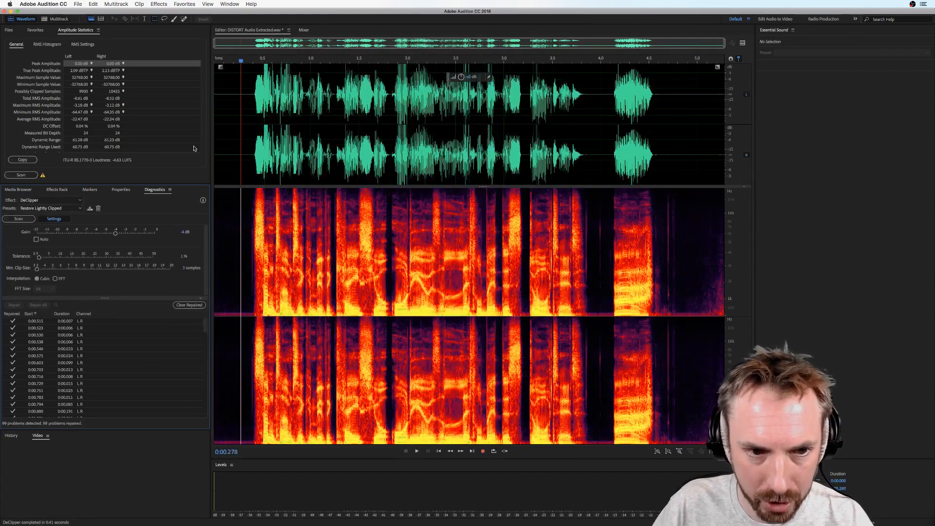
click(417, 451)
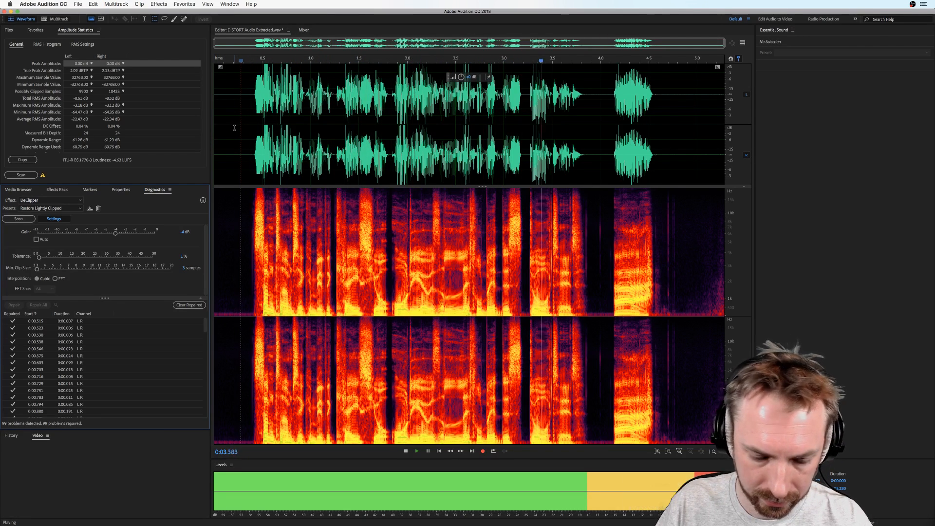
click(38, 305)
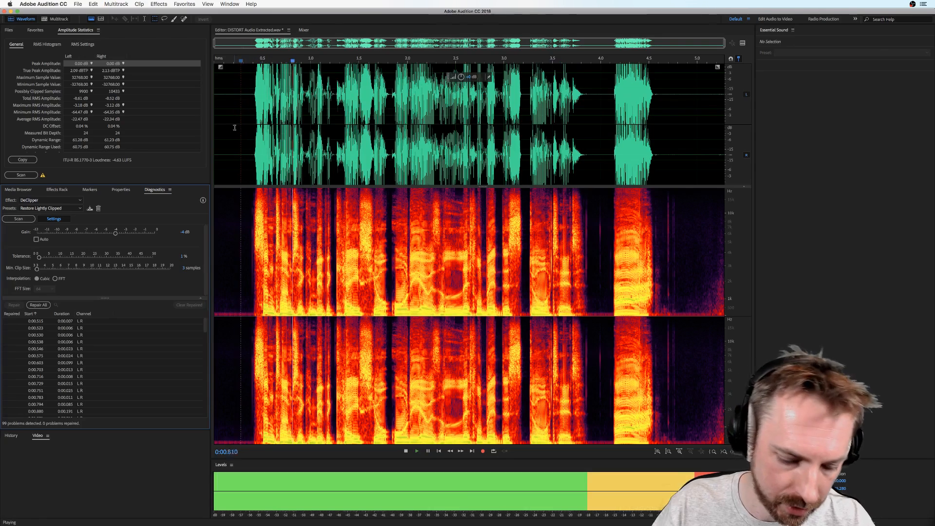
click(38, 304)
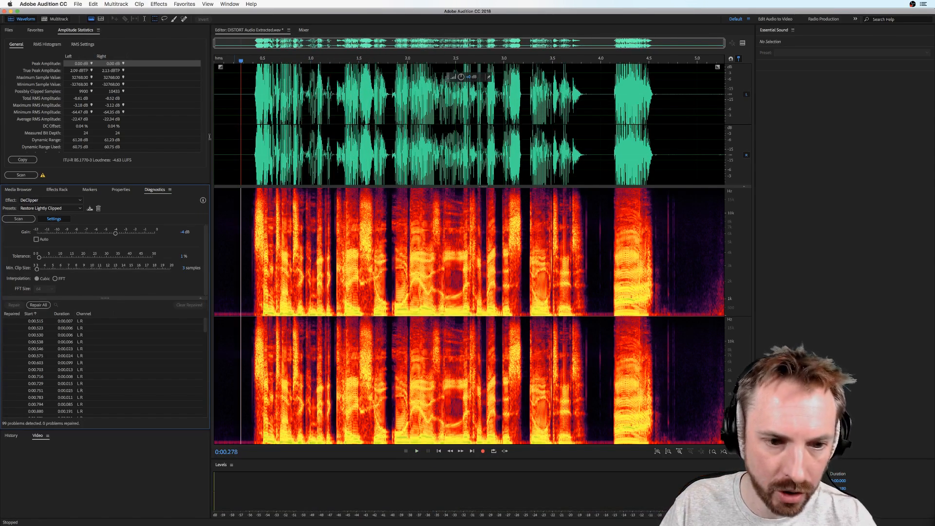
- Switch to the Restore Heavily Clipped preset and repair all 99 clipped spots with reduced gain
click(48, 208)
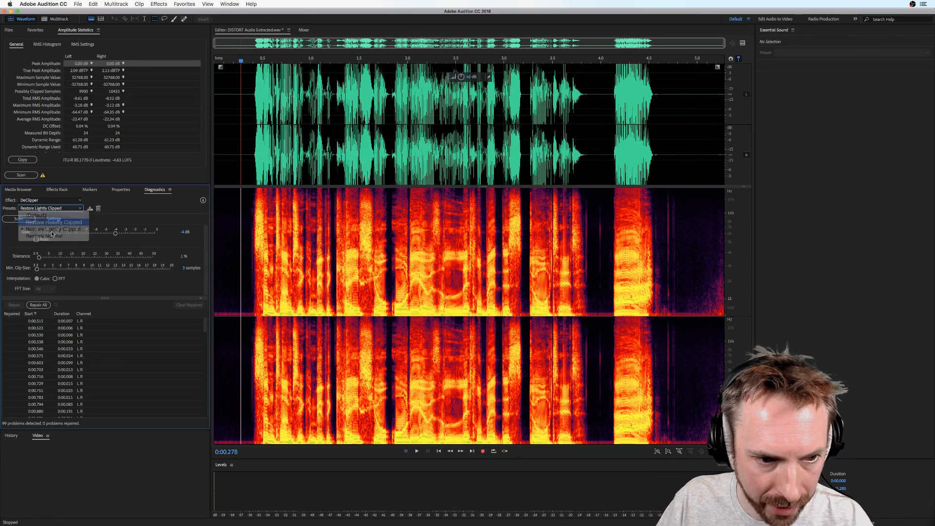
click(44, 222)
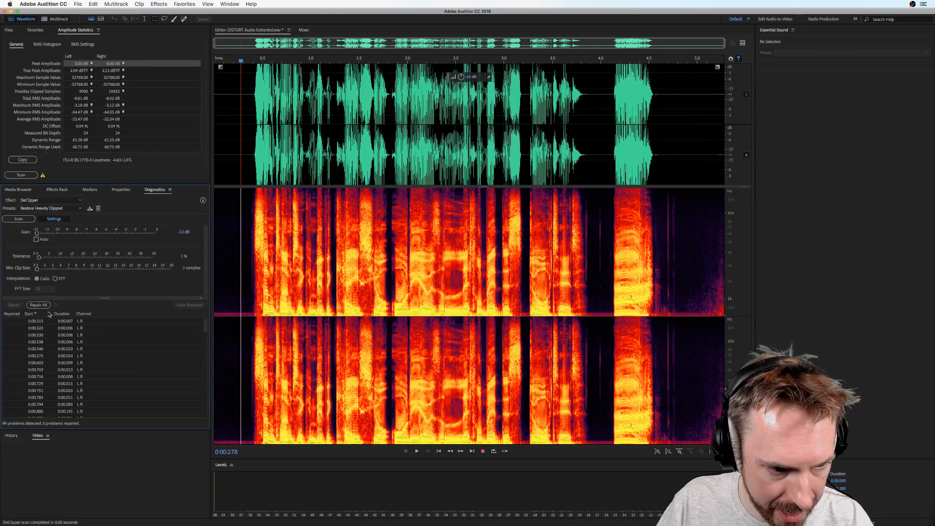
click(38, 305)
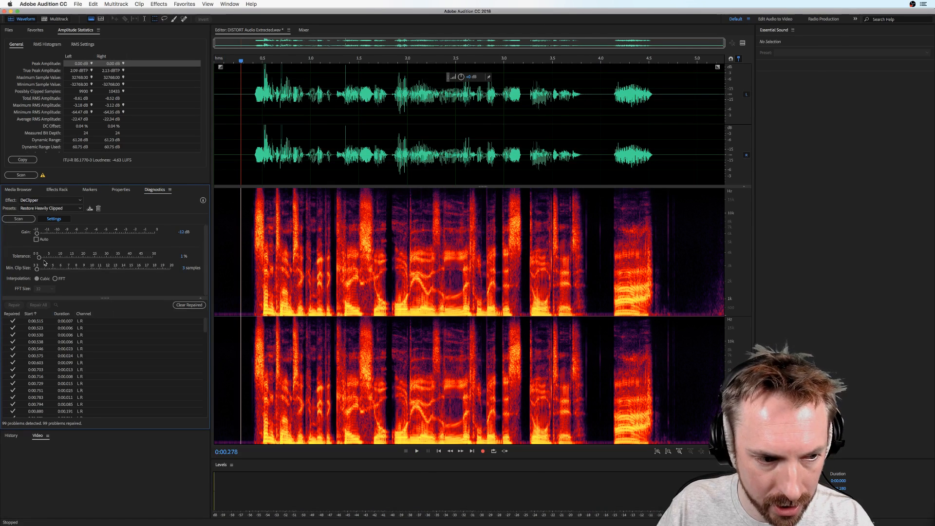
mouse_move(37, 234)
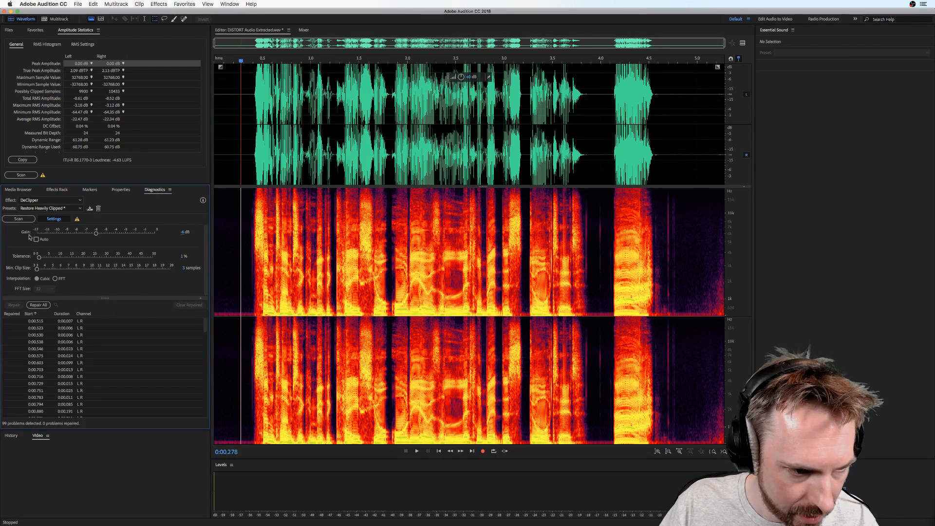
click(38, 305)
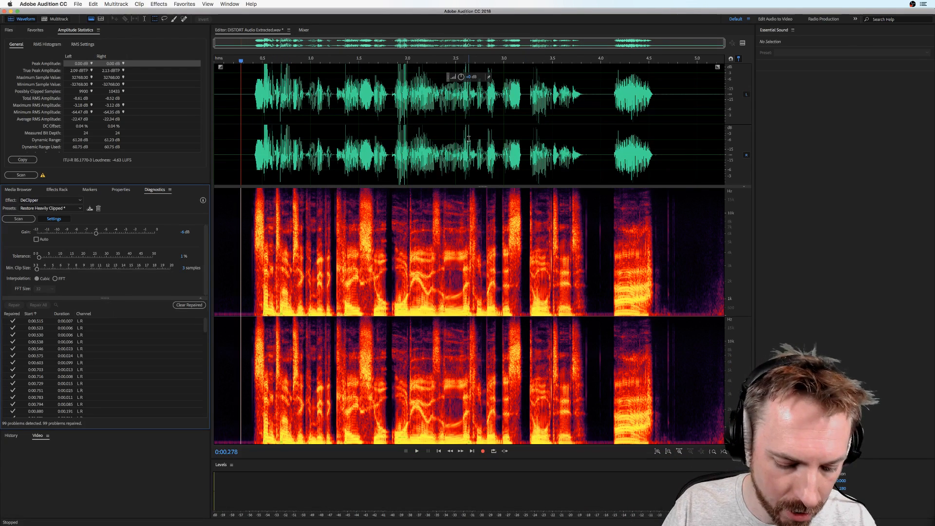
- Save the repaired dialogue audio from Audition back to the Premiere project
click(78, 5)
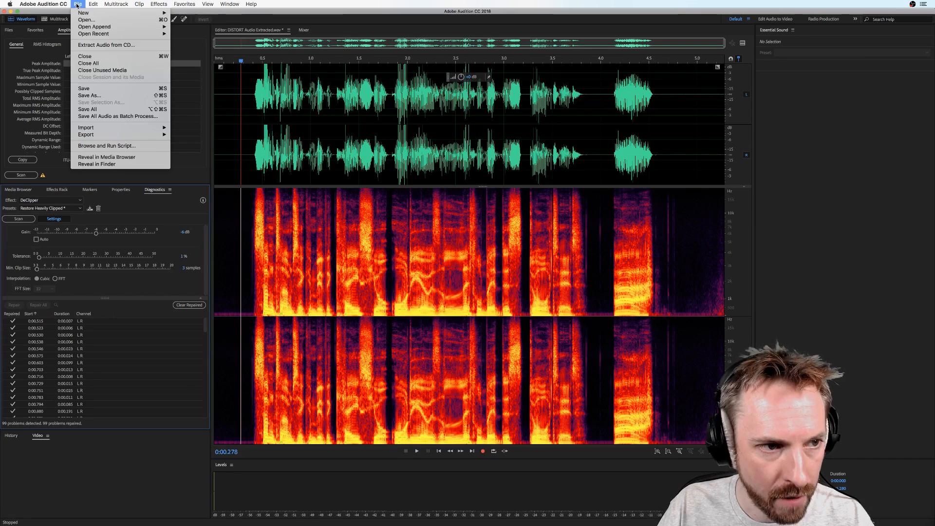
click(84, 87)
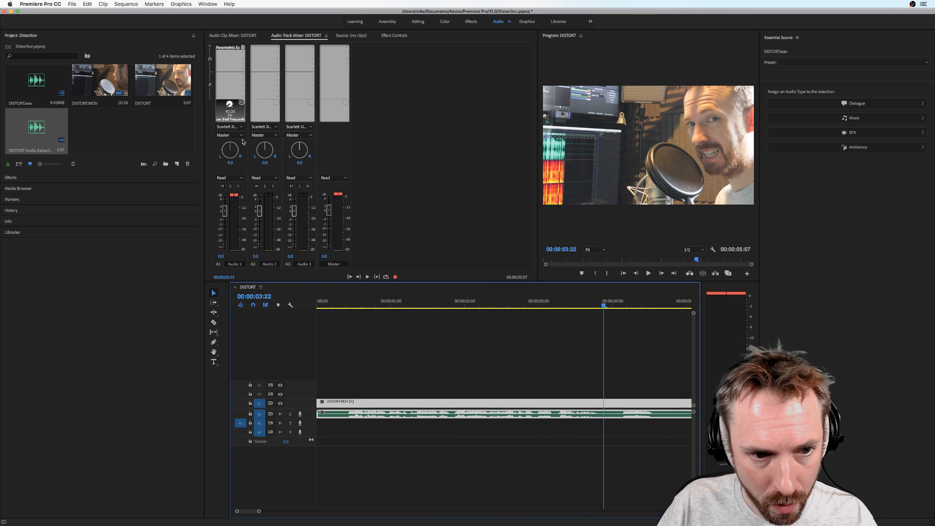
- Drag the A1 fader in the Audio Track Mixer down to about -5 dB
drag(224, 208, 224, 213)
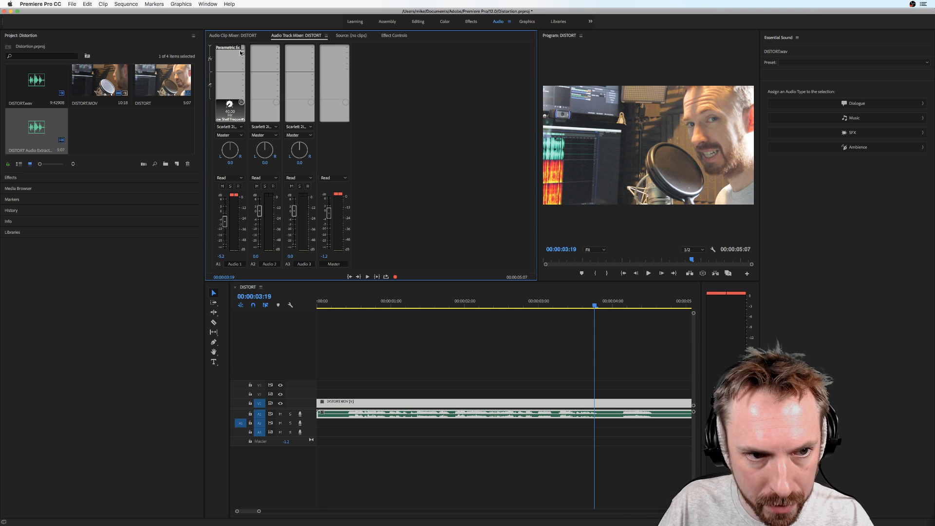
- Add a Single-band Compressor from Amplitude and Compression to the A1 effect slot
click(244, 47)
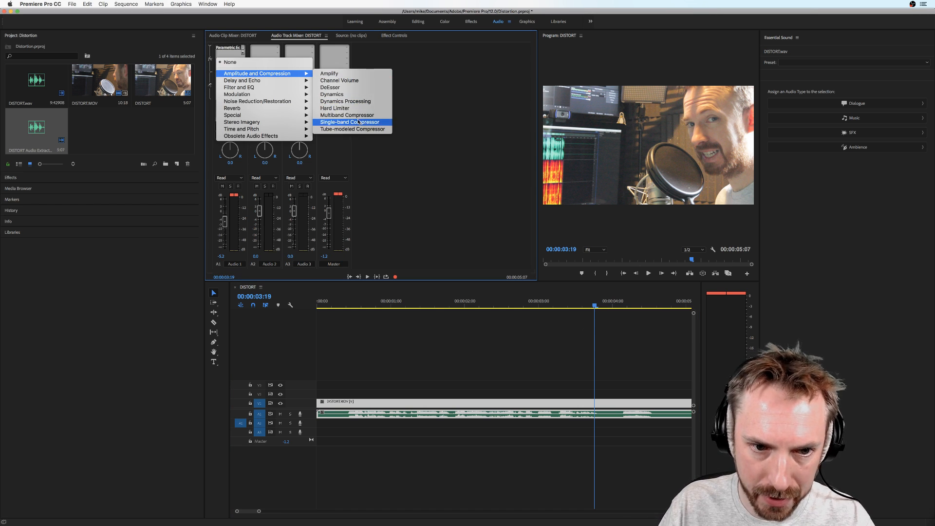
click(349, 122)
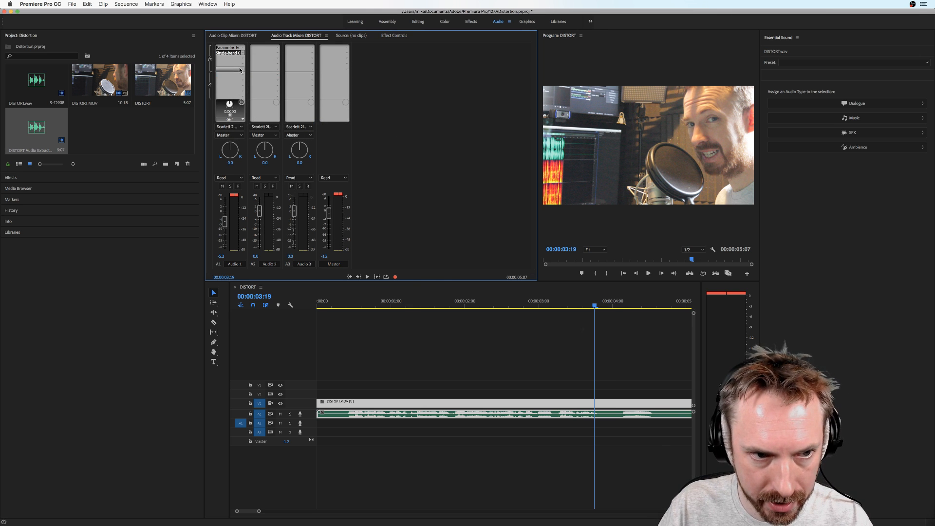
click(234, 53)
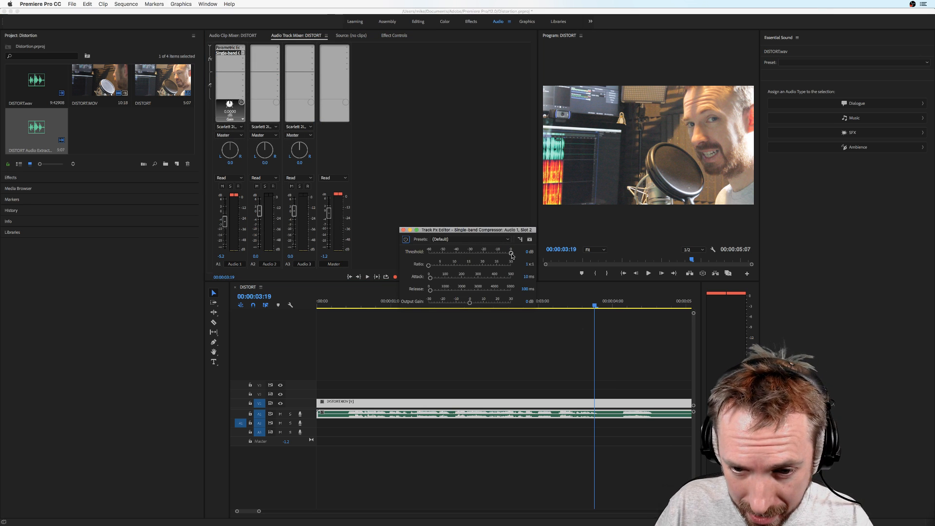
- Lower the compressor threshold to about -20 dB, raise the ratio and adjust the attack
drag(512, 252, 483, 251)
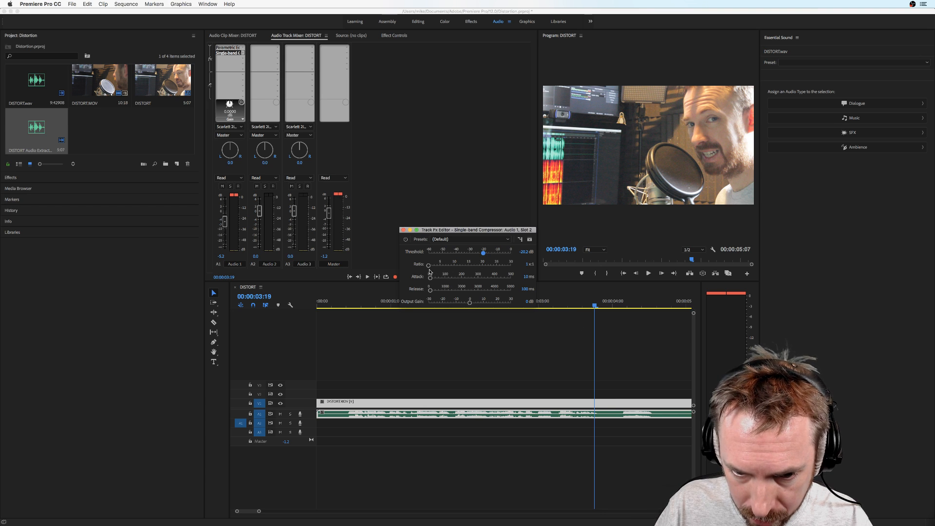
drag(427, 265, 432, 265)
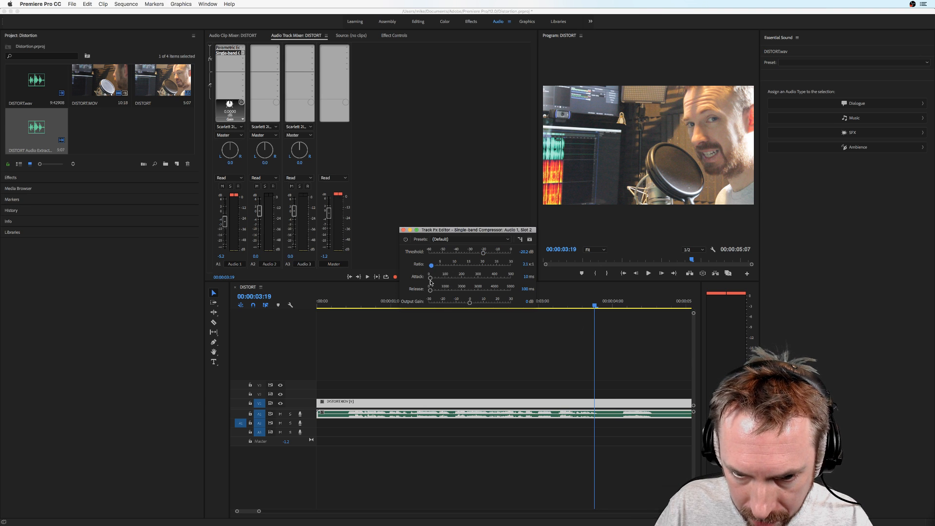
drag(432, 276, 429, 276)
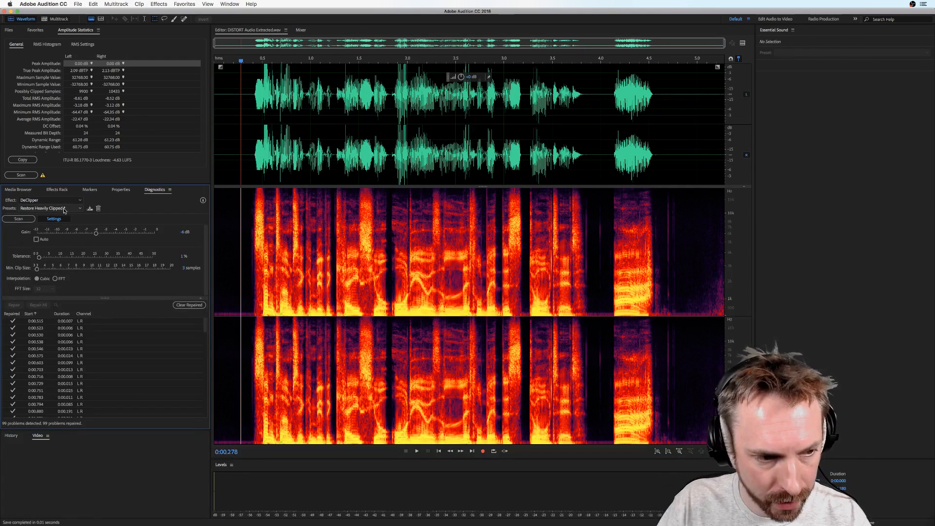
click(49, 207)
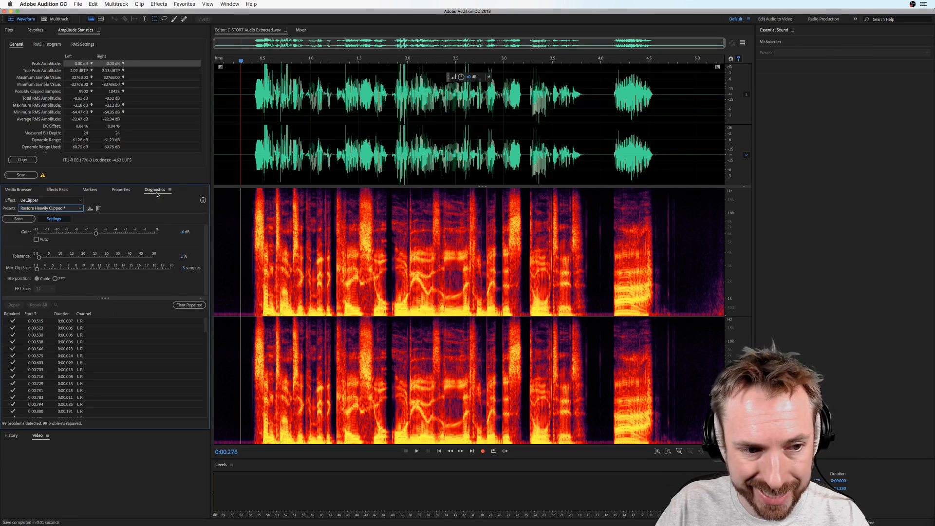
click(228, 4)
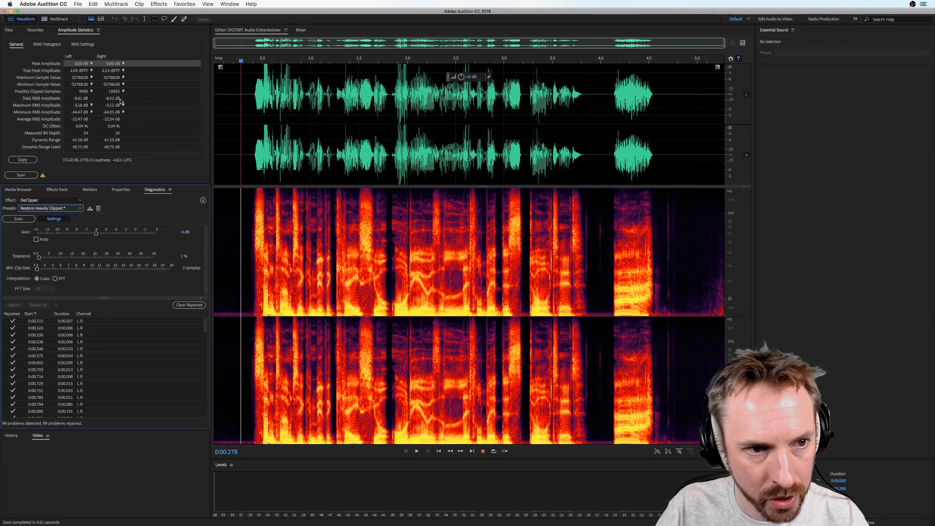
click(229, 4)
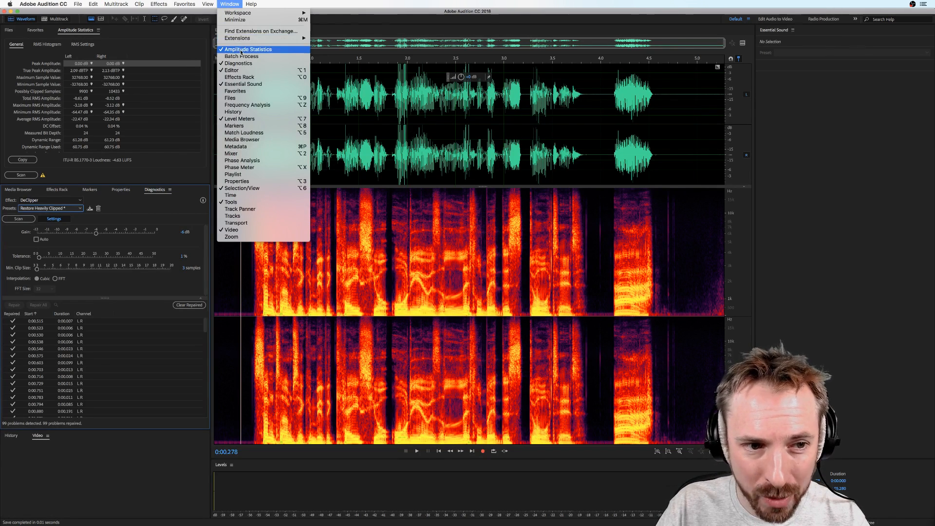
mouse_move(248, 105)
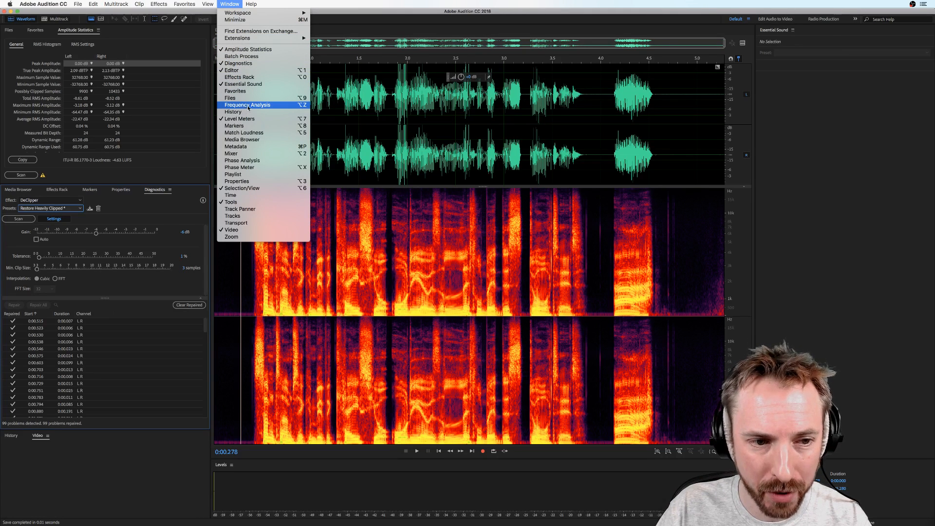
mouse_move(279, 167)
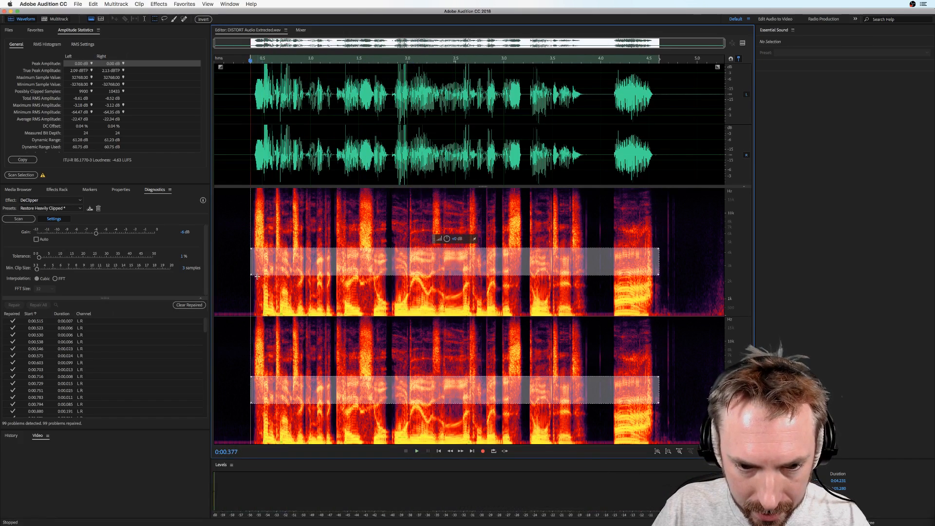
click(417, 451)
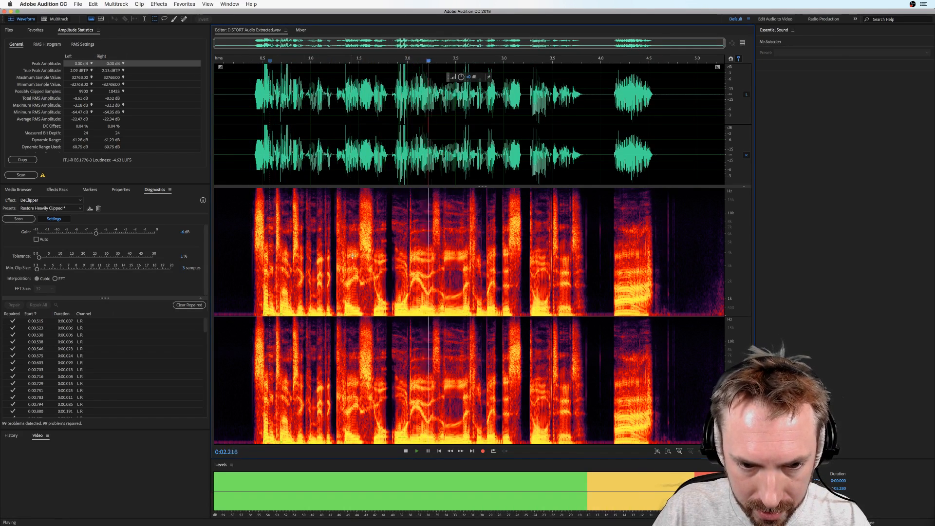